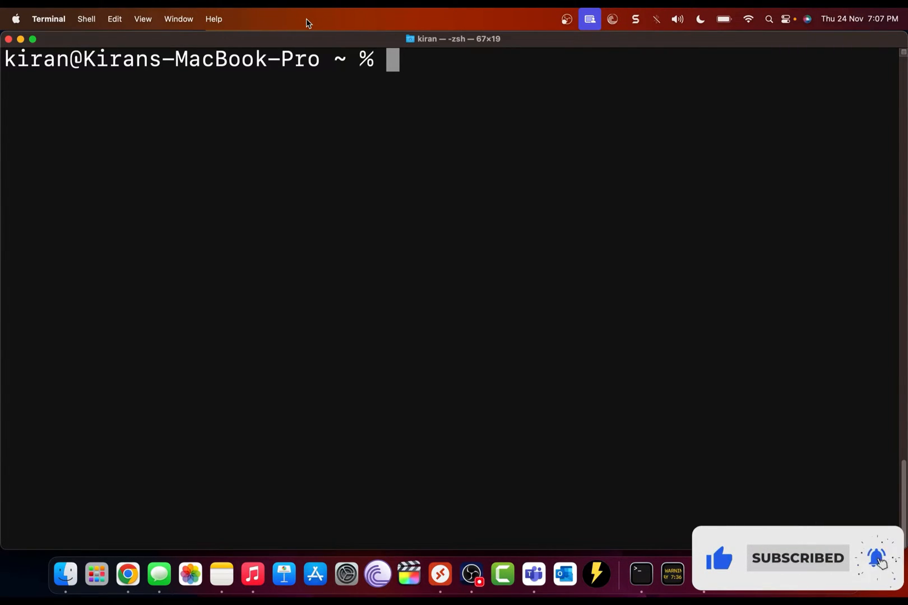
- Start a sudo nano /etc/hos command in Terminal
type("sudo nano")
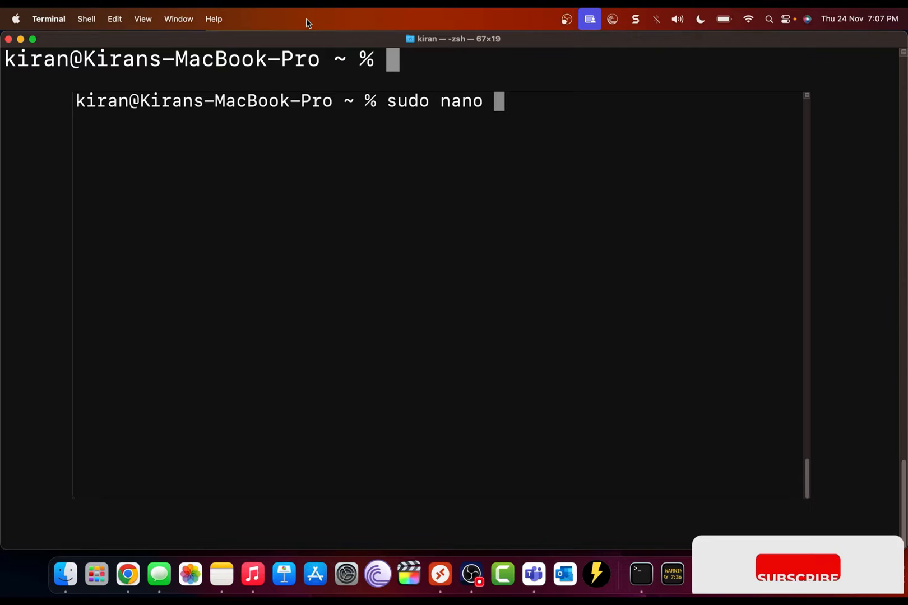
type("/etc/hos")
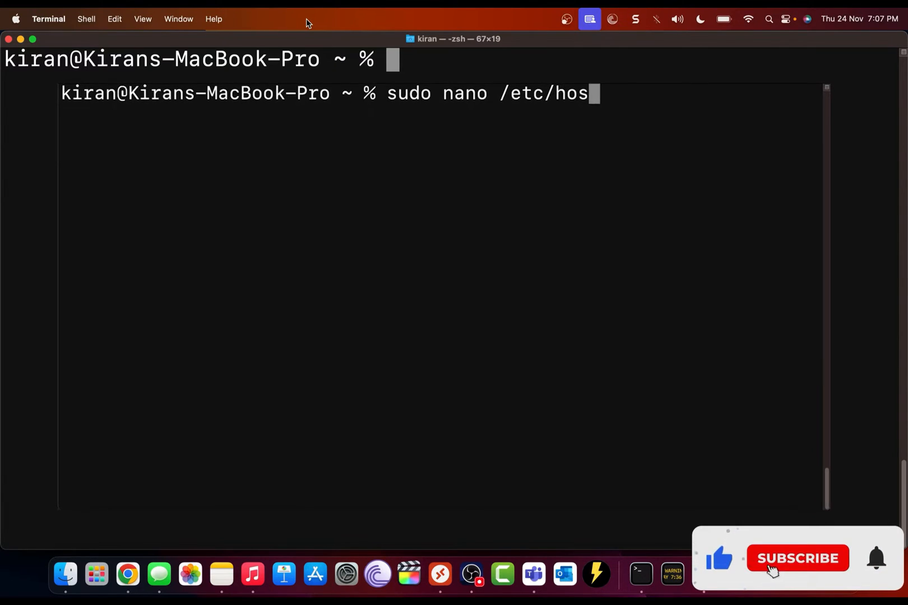
key("Return")
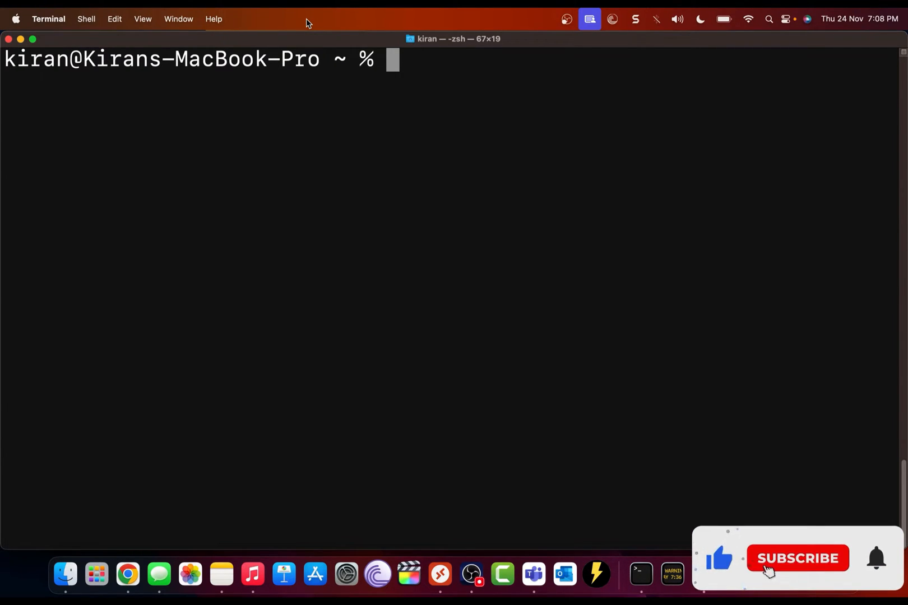
- View the connected Wi-Fi network's details in System Settings
left_click(802, 573)
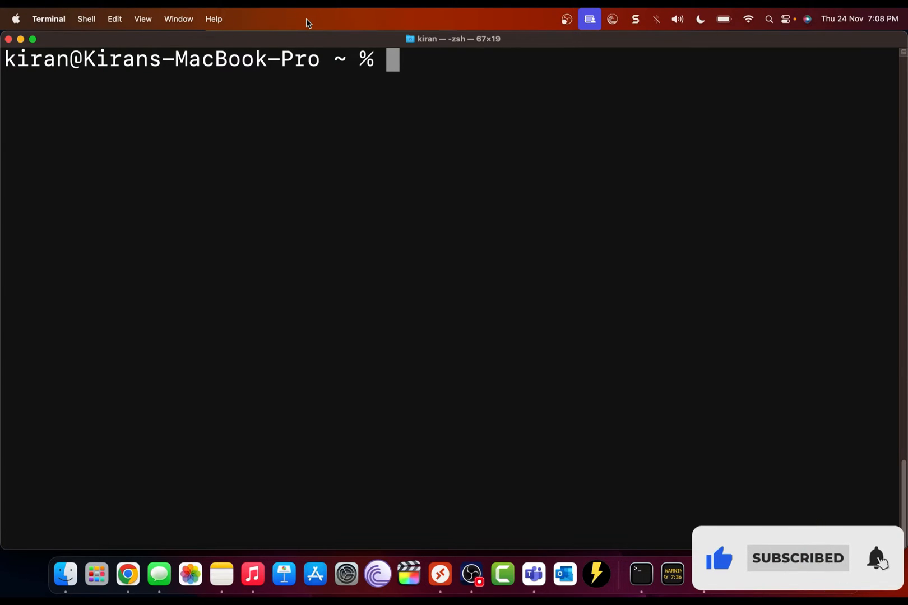
left_click(16, 19)
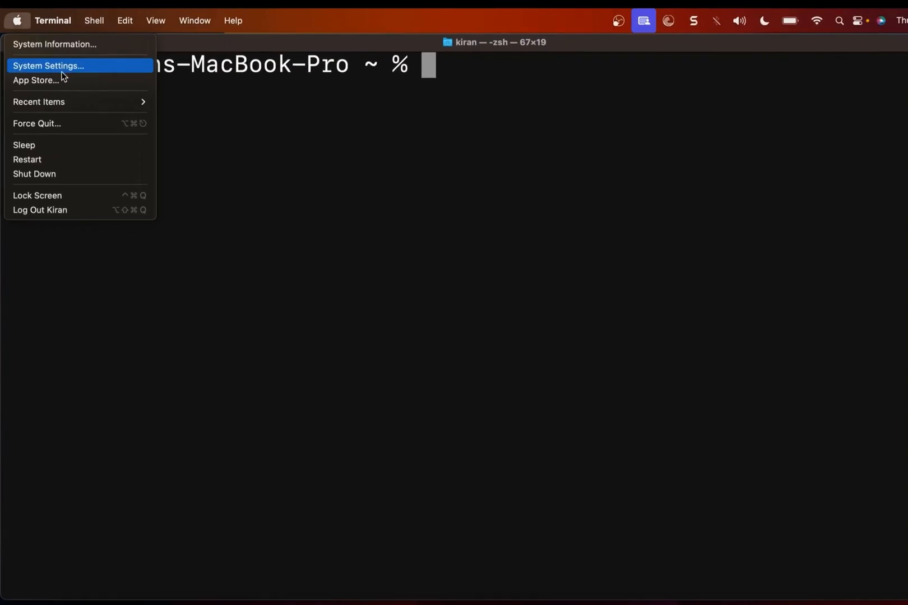
left_click(47, 65)
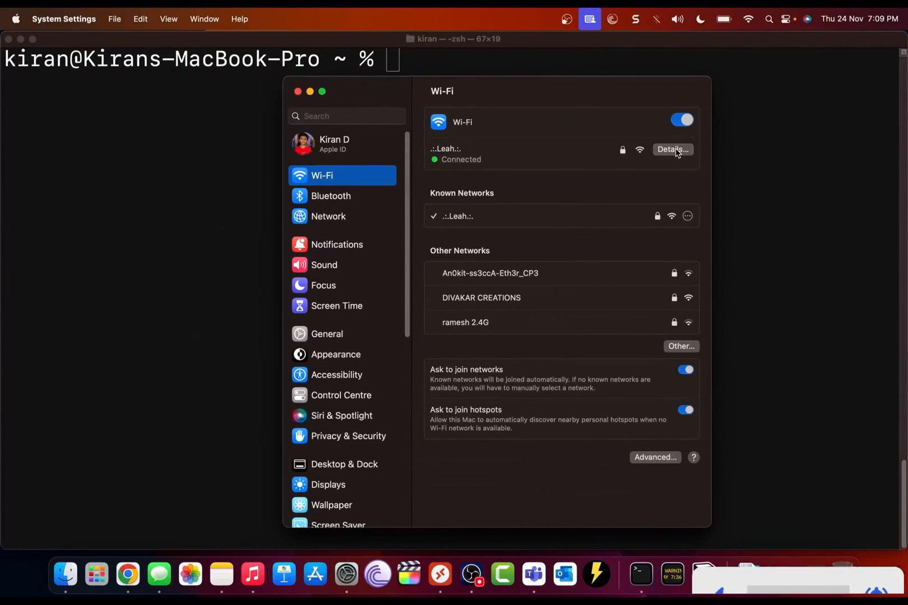
left_click(673, 149)
type("vcsa01.")
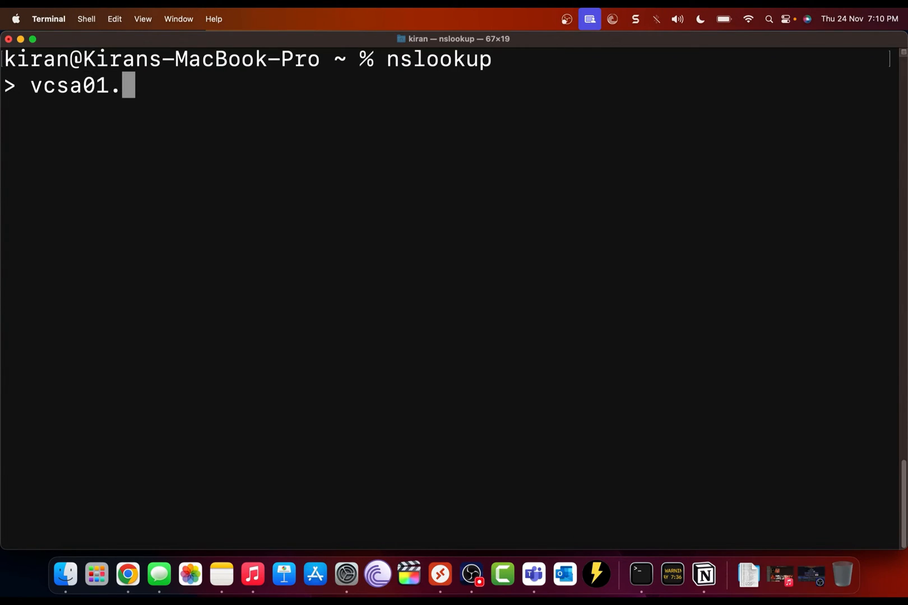
- Look up vcsa01.tastybiryani.local with nslookup
type("tastybiryani")
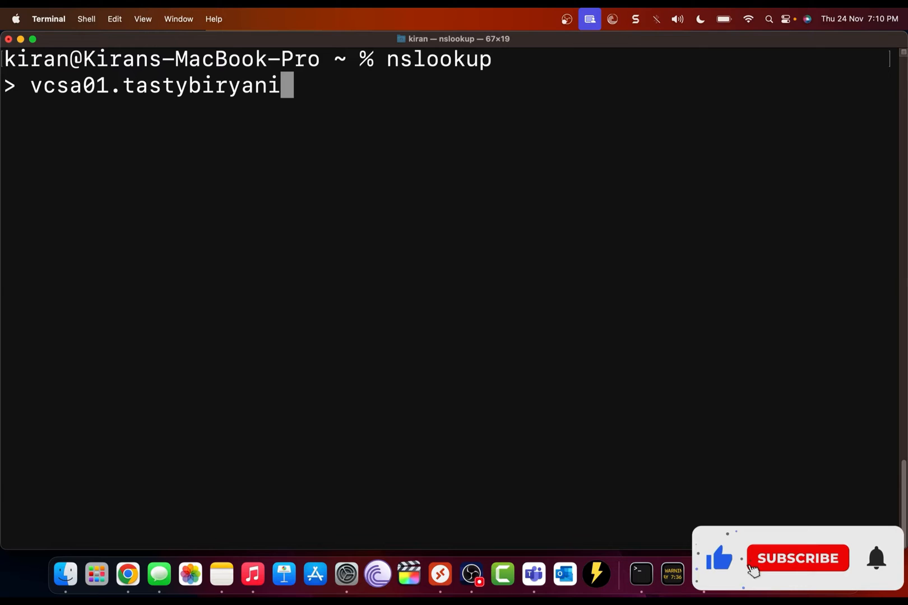
key("Return")
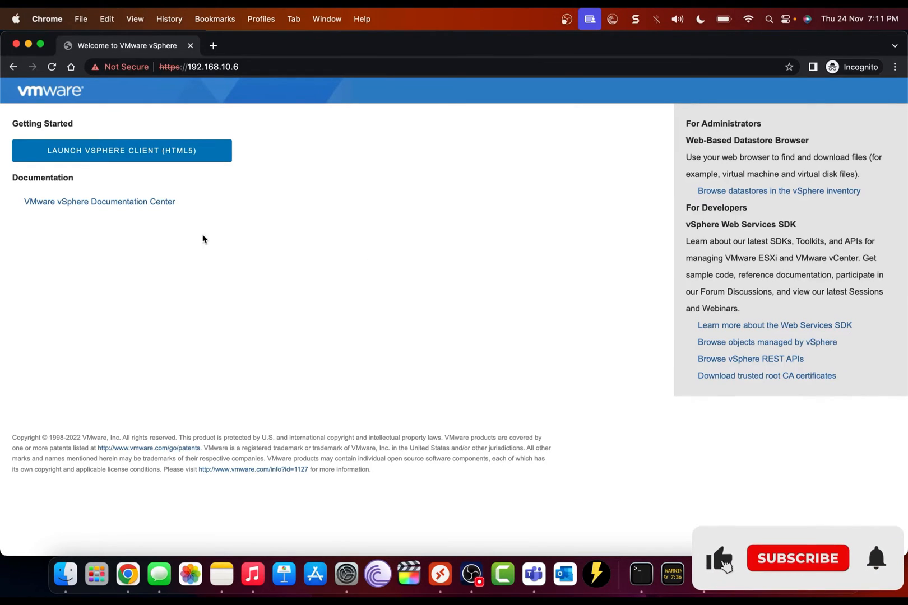
- Launch the vSphere HTML5 client, which fails to reach vcsa01.tastybiryani.local
left_click(122, 150)
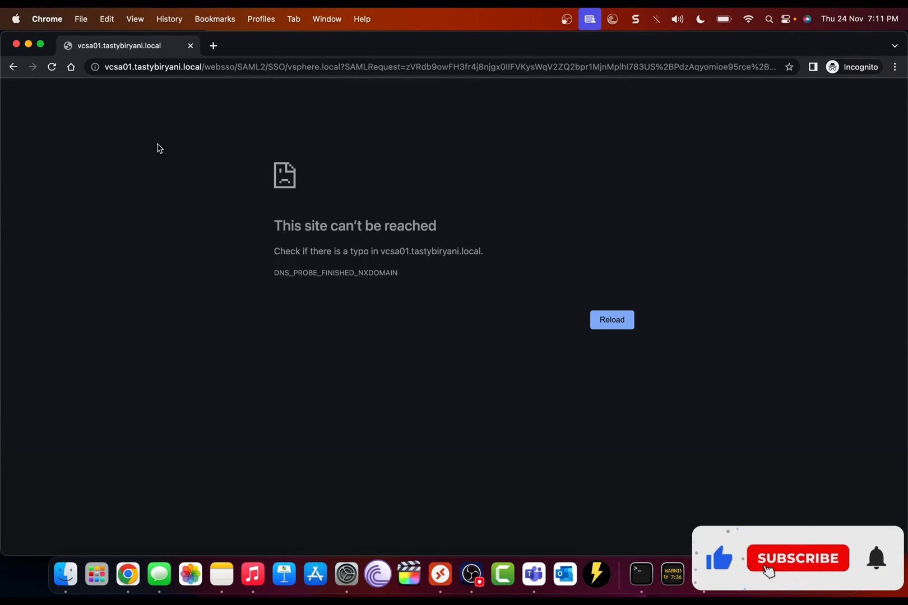
left_click(798, 559)
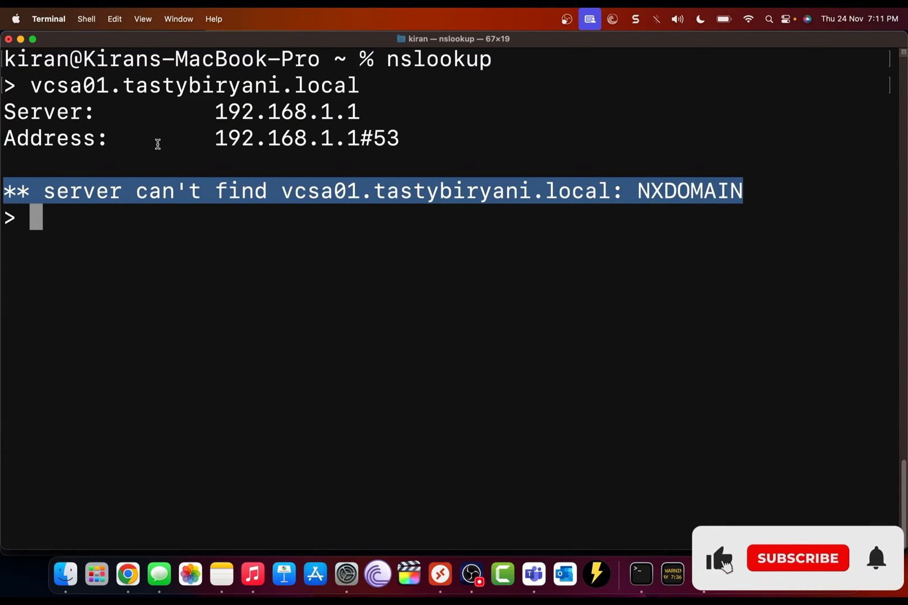
- Exit nslookup and open /etc/hosts in nano with sudo
left_click(798, 563)
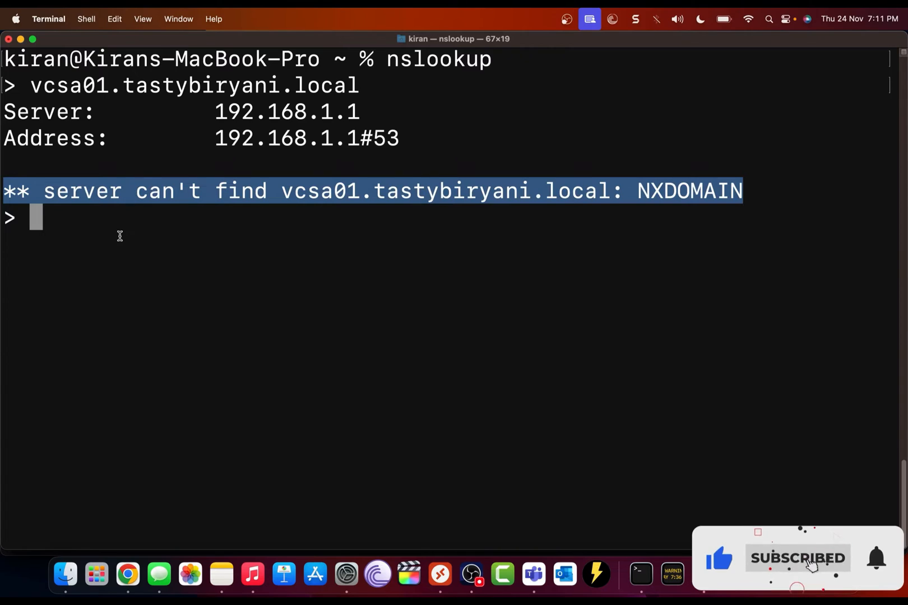
type("exit")
type("s")
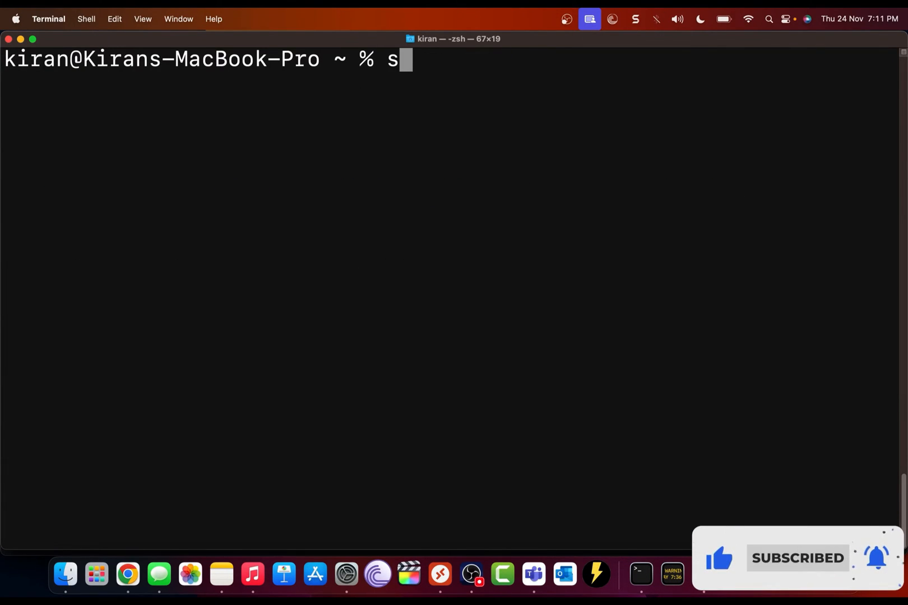
type("udo nano /e")
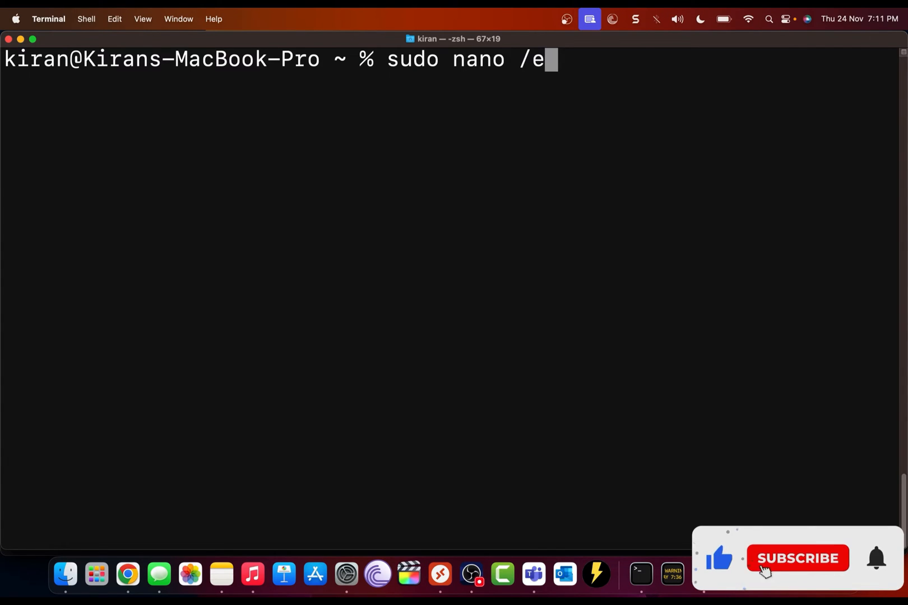
type("tc/hosts")
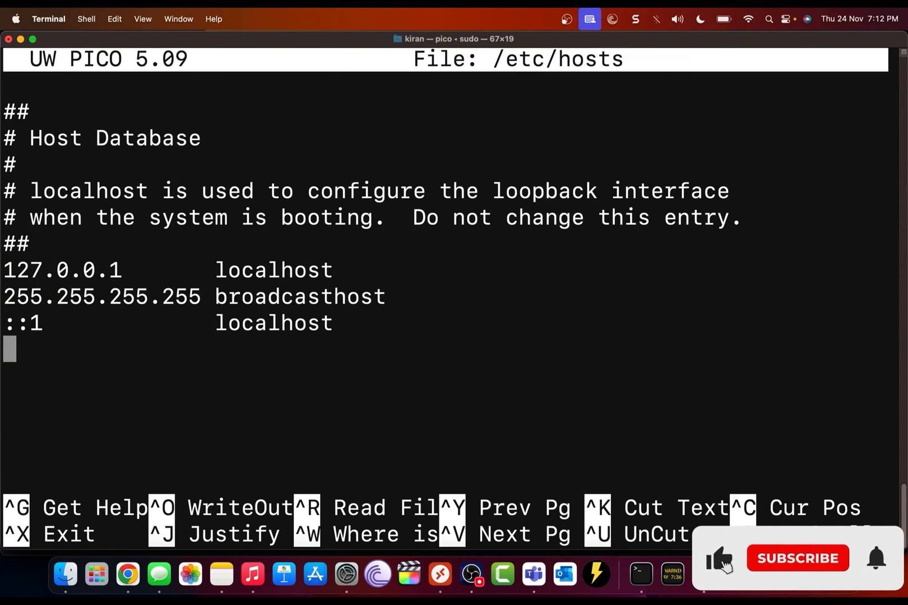
- Add the hosts entry 192.168.10.6 vcsa01.tastybiryani.local
left_click(797, 559)
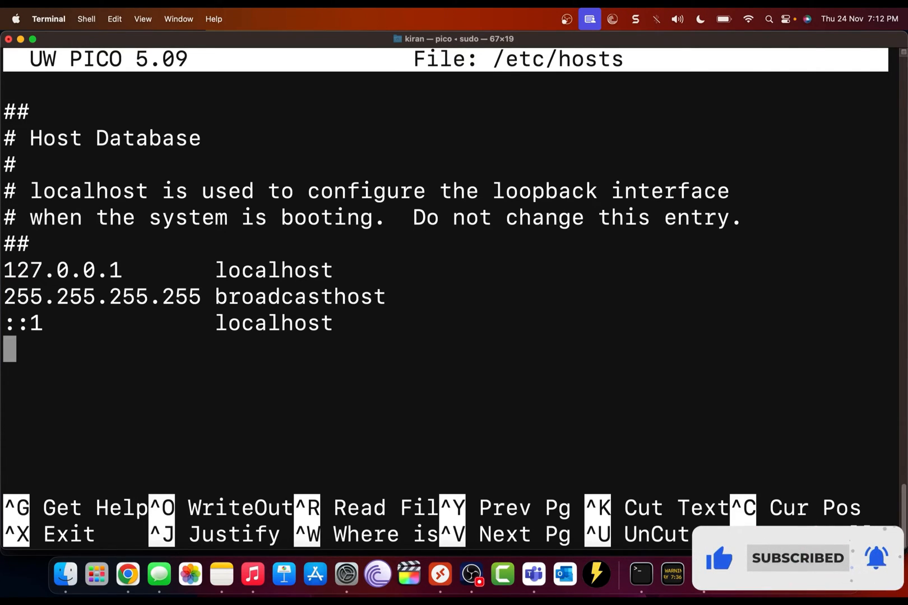
type("192.168.10.")
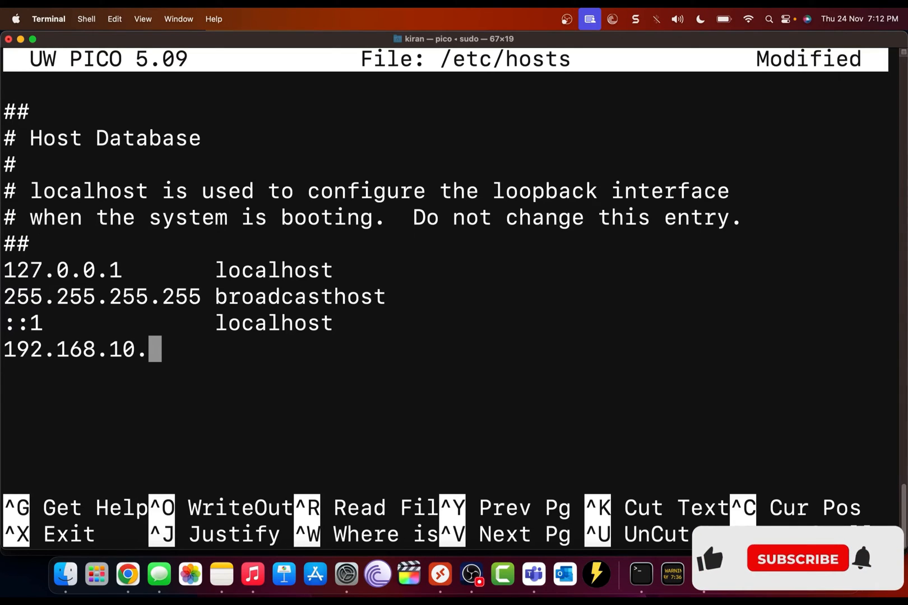
type("6")
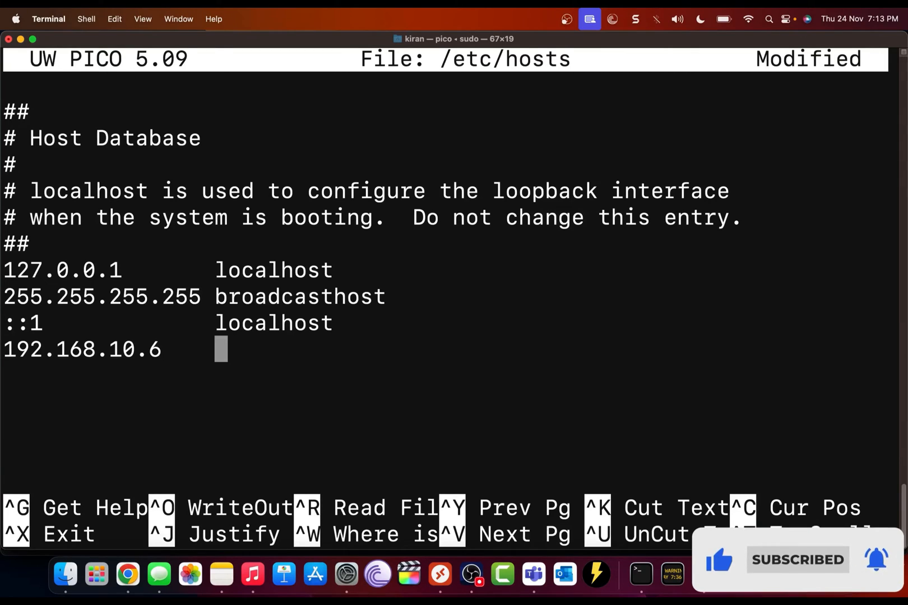
type("v")
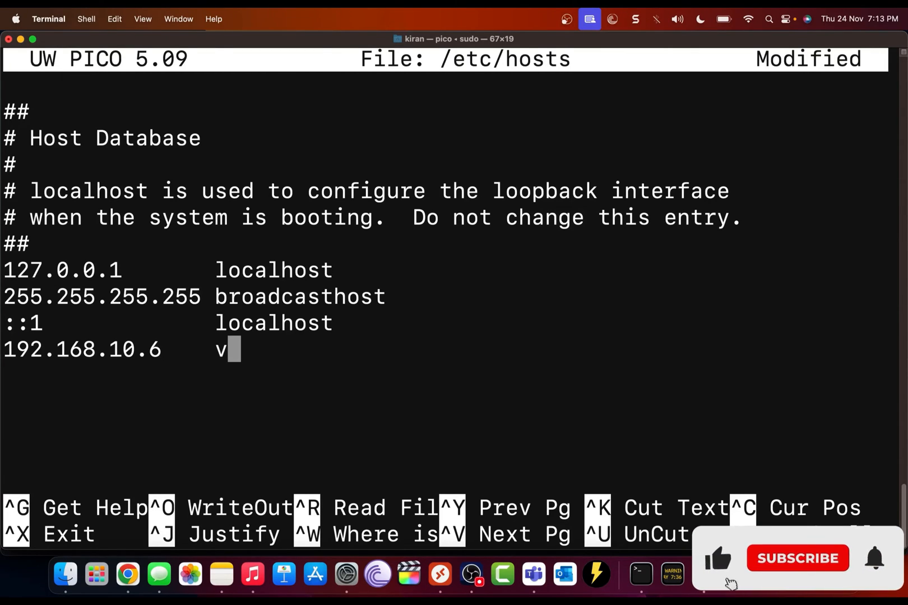
type("csa01.")
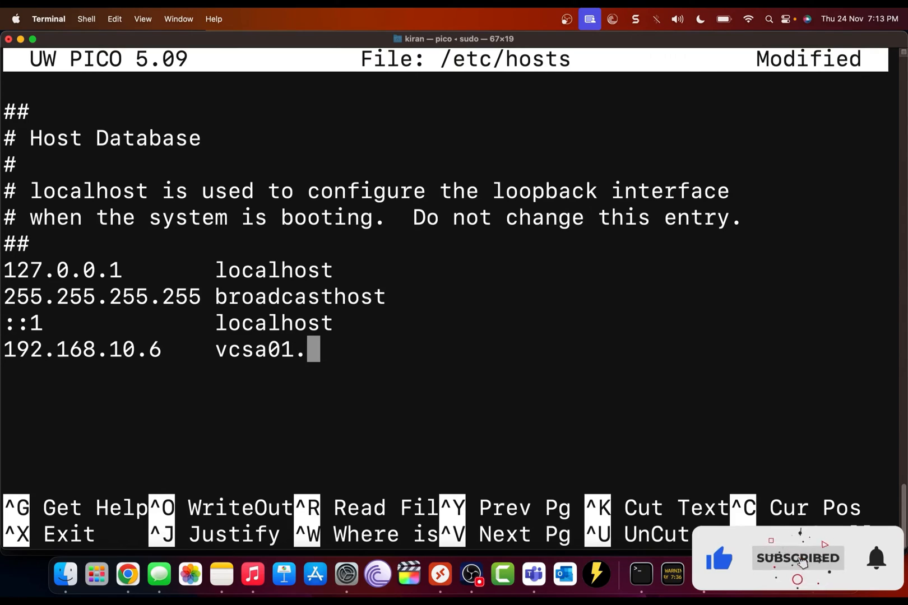
type("tastybiry")
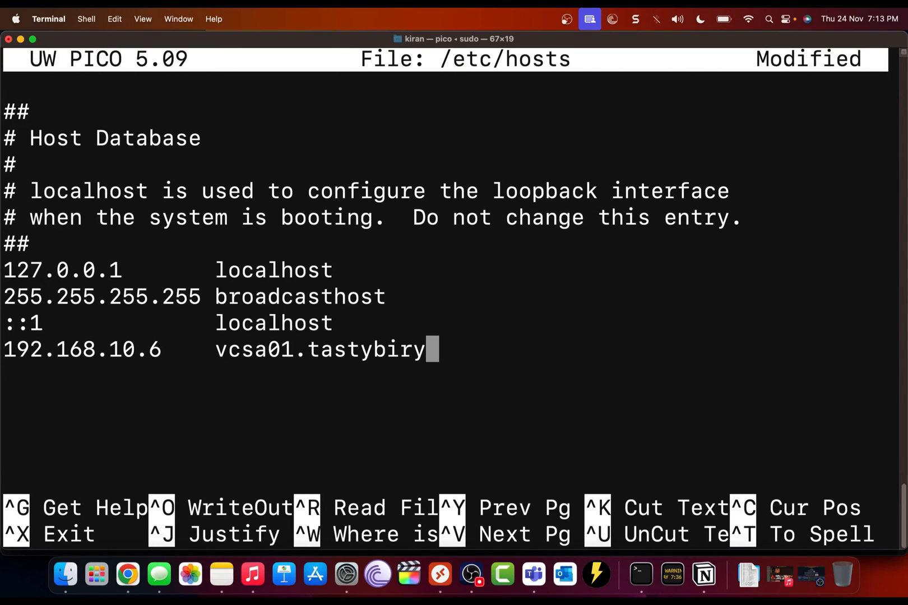
type("ani.local")
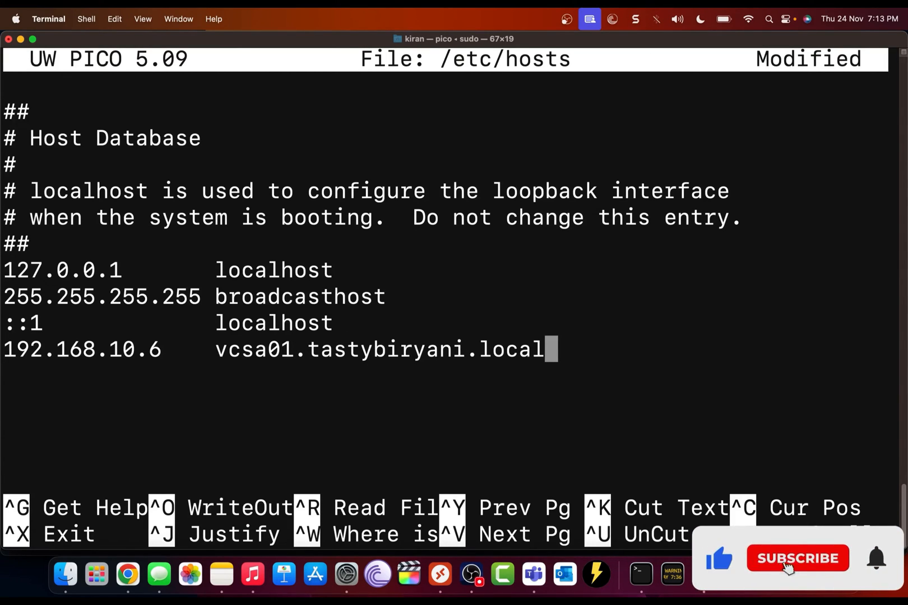
- Save the hosts file and exit nano
key("ctrl+o")
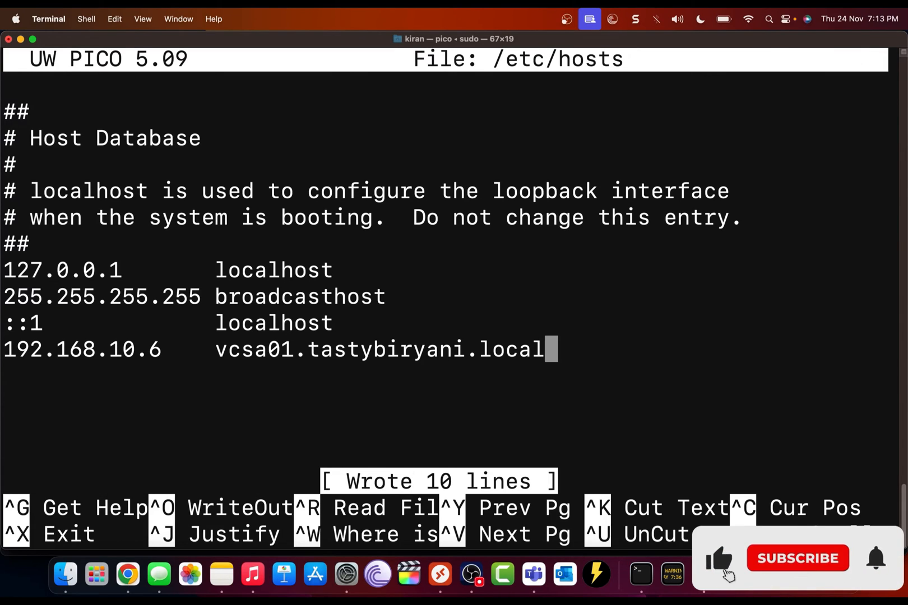
left_click(797, 559)
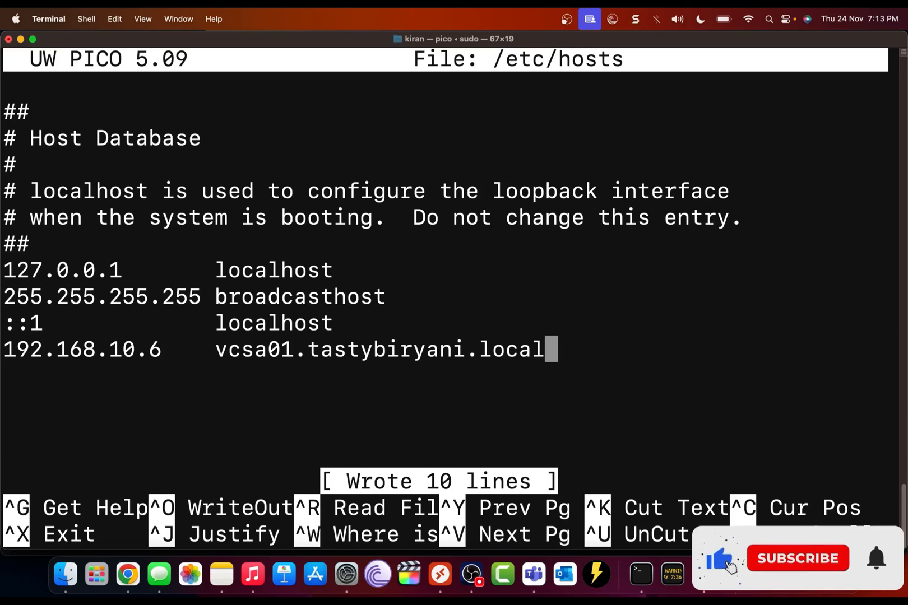
key("ctrl+x")
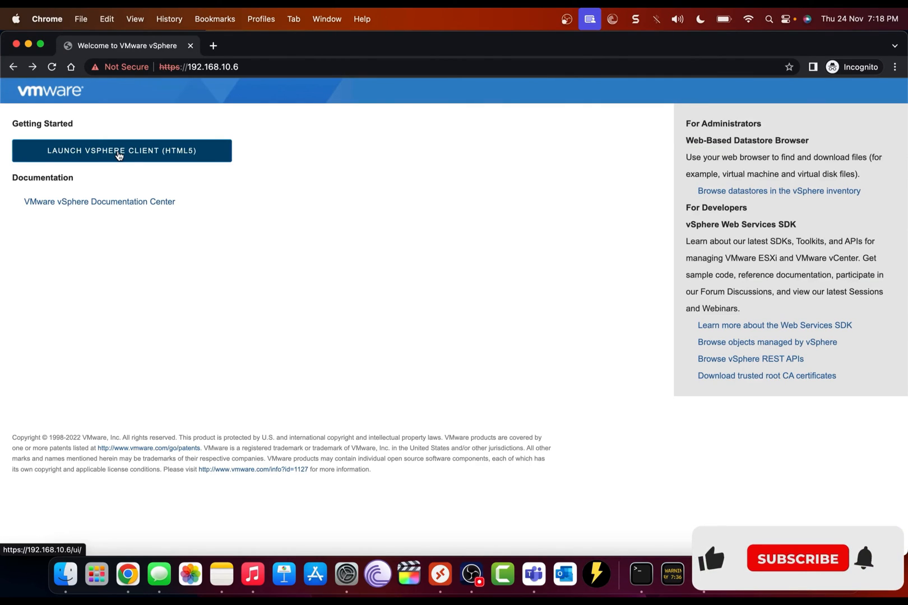
- Launch the vSphere HTML5 client and log in as Administrator to the vcsa01.tastybiryani.local summary
left_click(121, 150)
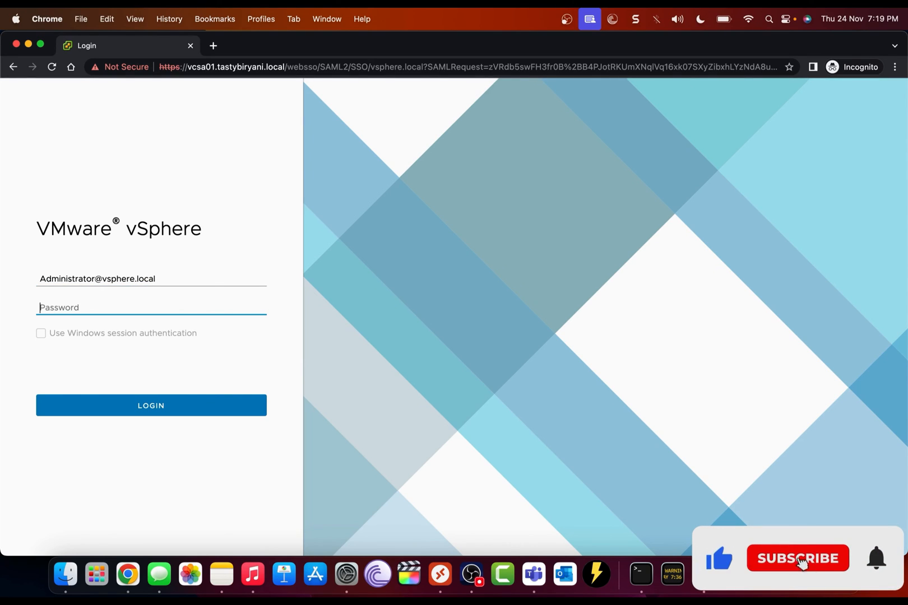
left_click(150, 406)
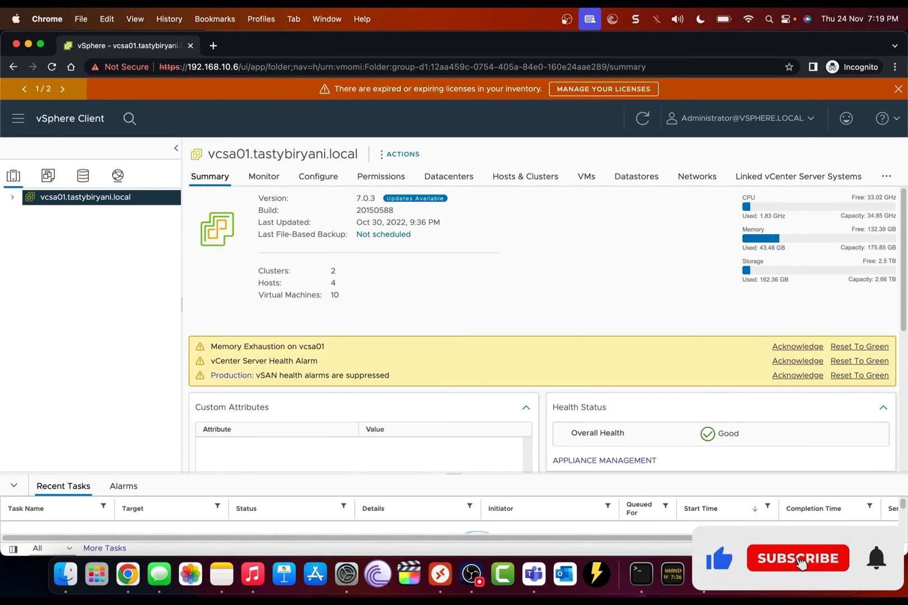
left_click(797, 559)
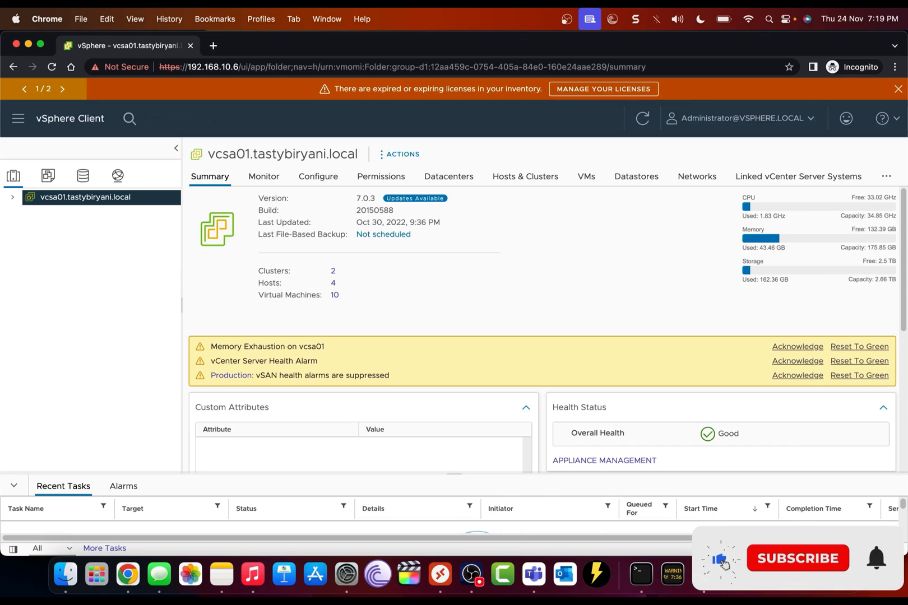
left_click(797, 559)
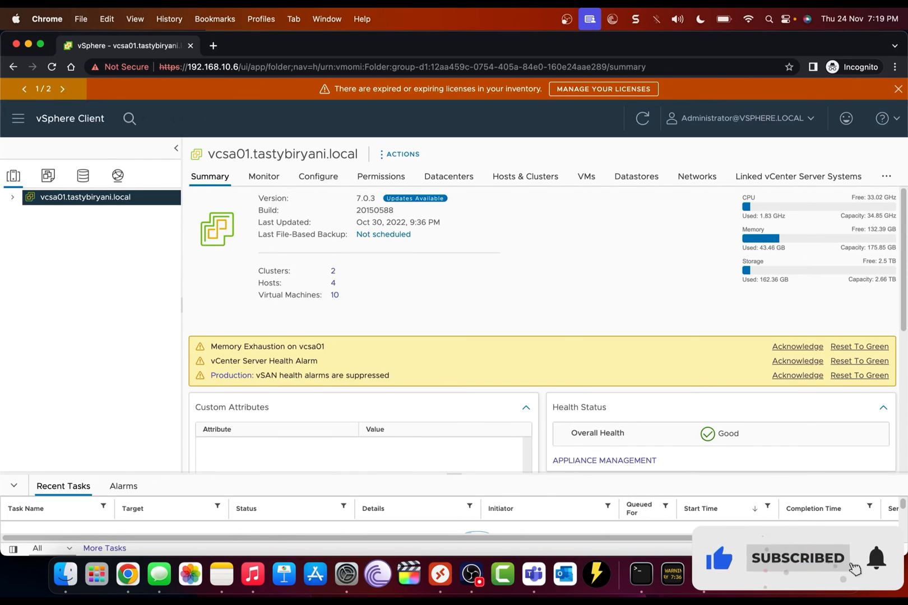